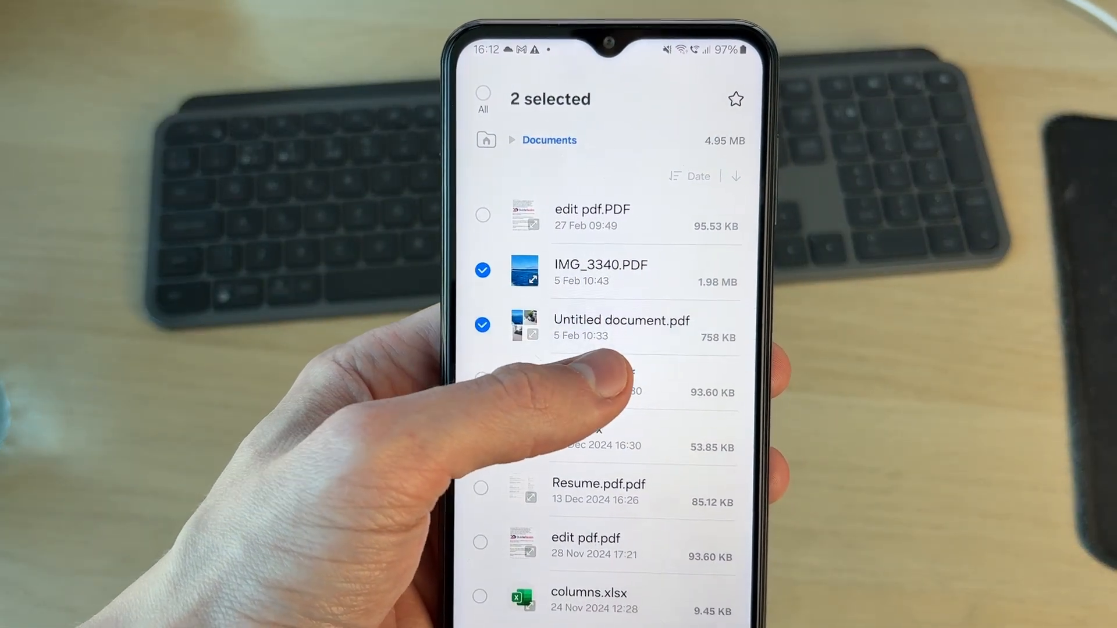
Step: Scroll the Documents list to confirm IMG_3340.PDF and Untitled document.pdf are gone
scroll(down, 3)
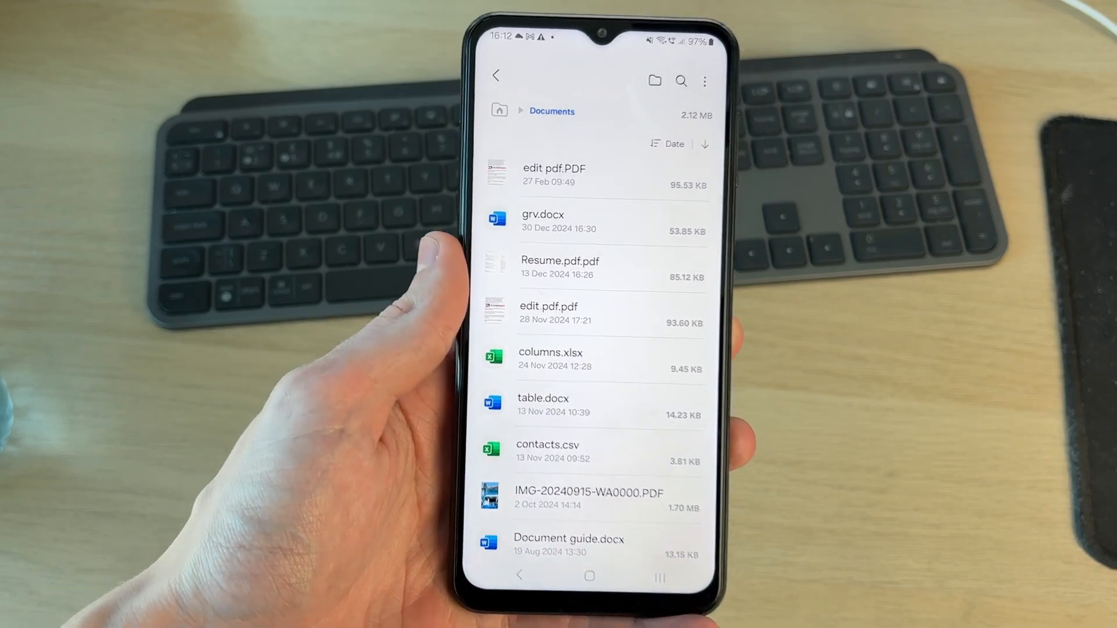
Step: Go back from Documents to the My Files home screen
click(496, 75)
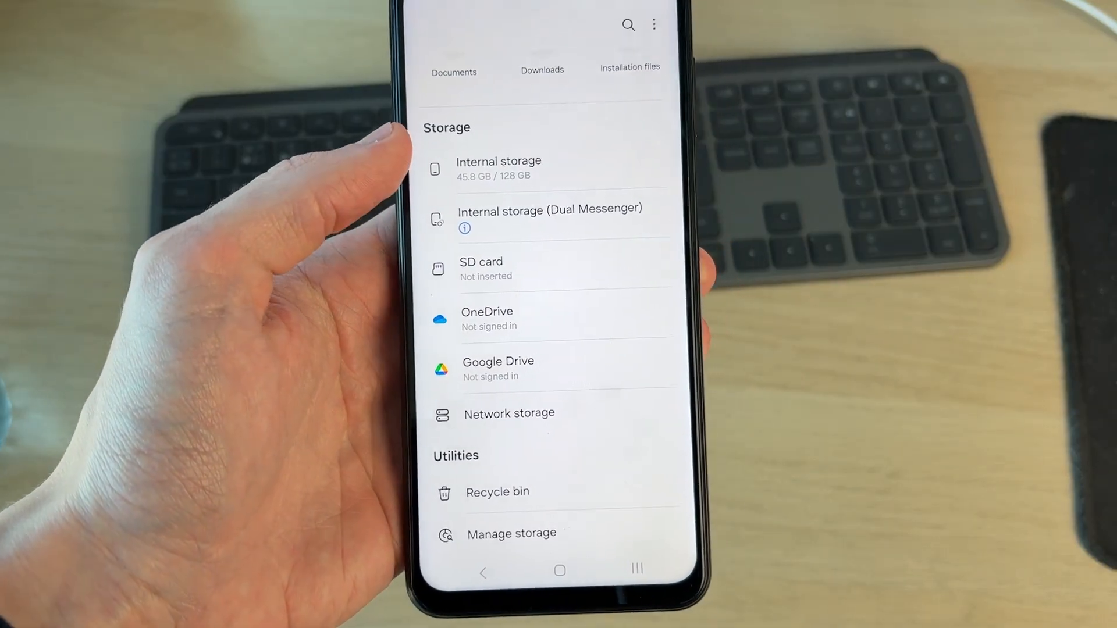
Step: Scroll to Utilities and open the Recycle bin showing IMG_3340.PDF and Untitled document.pdf
scroll(down, 3)
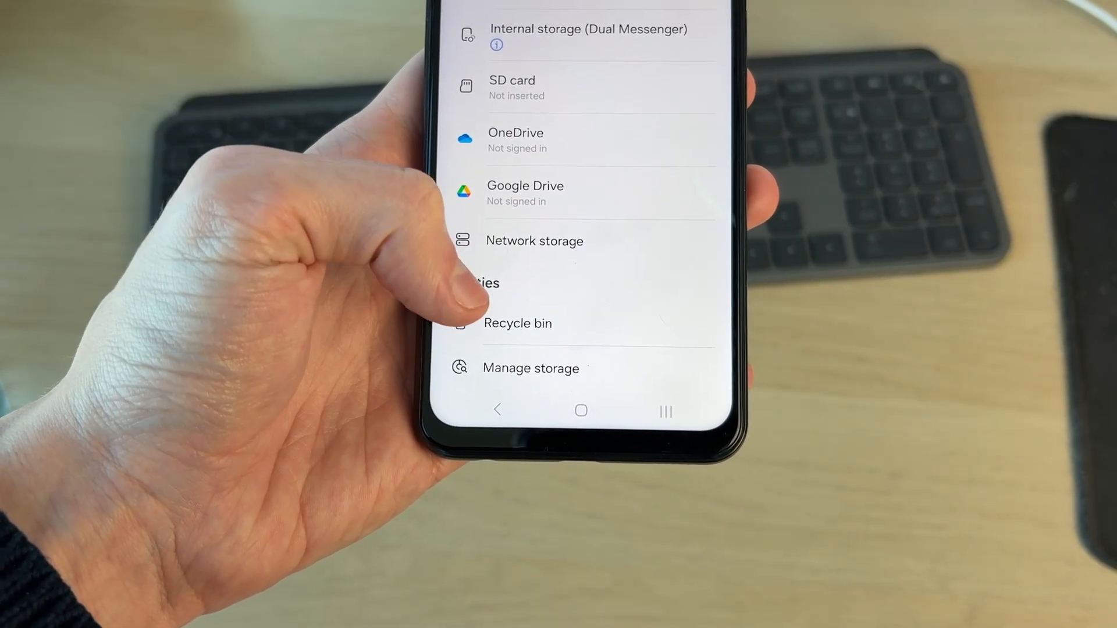
click(518, 323)
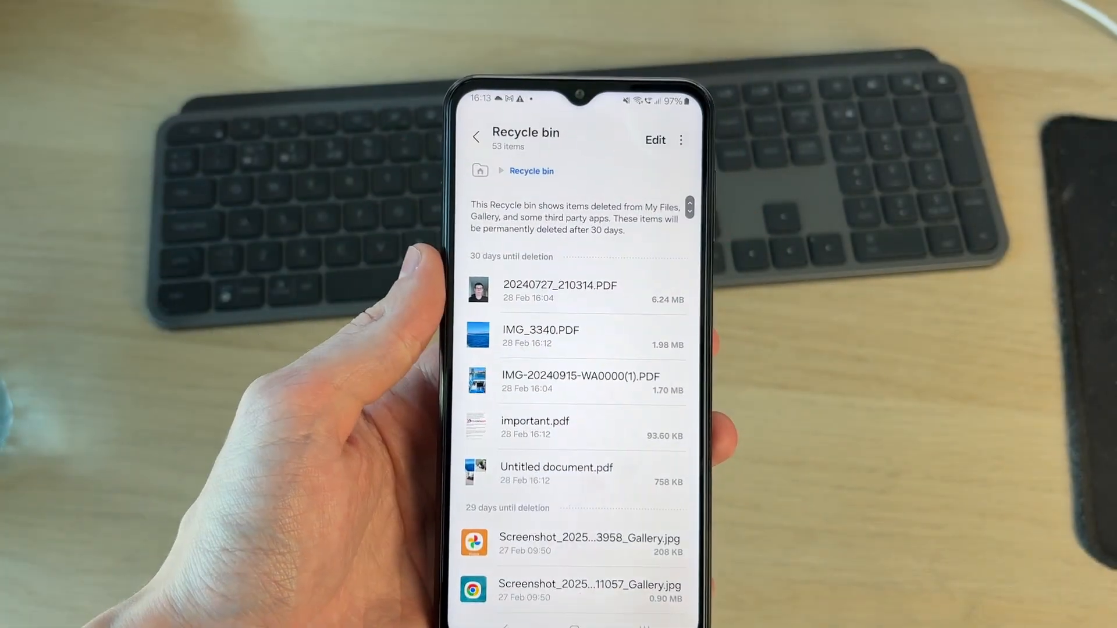